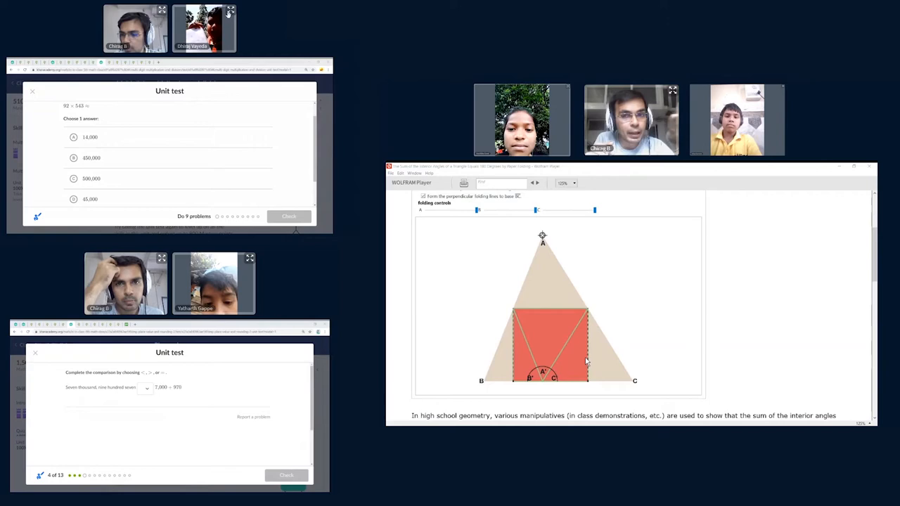
Show slide 75's 'Move 2 toothpicks to make 4 triangles' puzzle and rearrange a toothpick on the whiteboard.
click(147, 388)
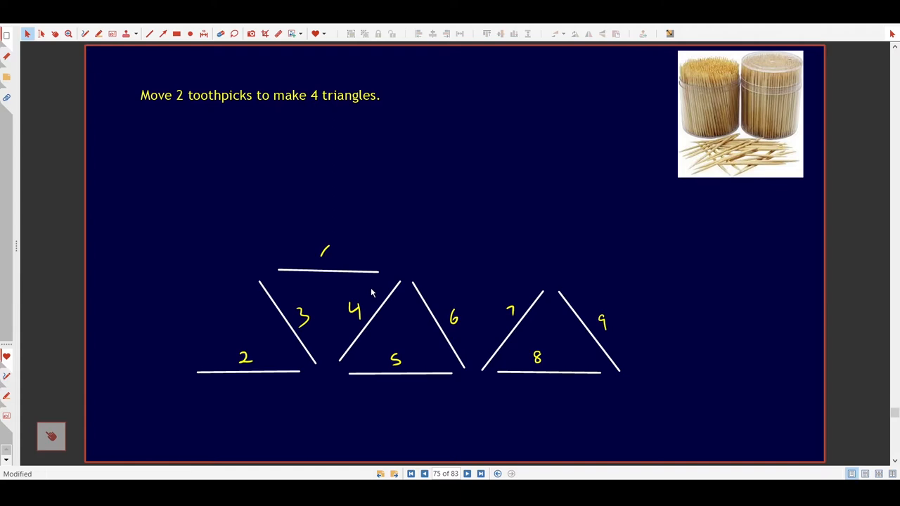
drag(248, 371, 479, 275)
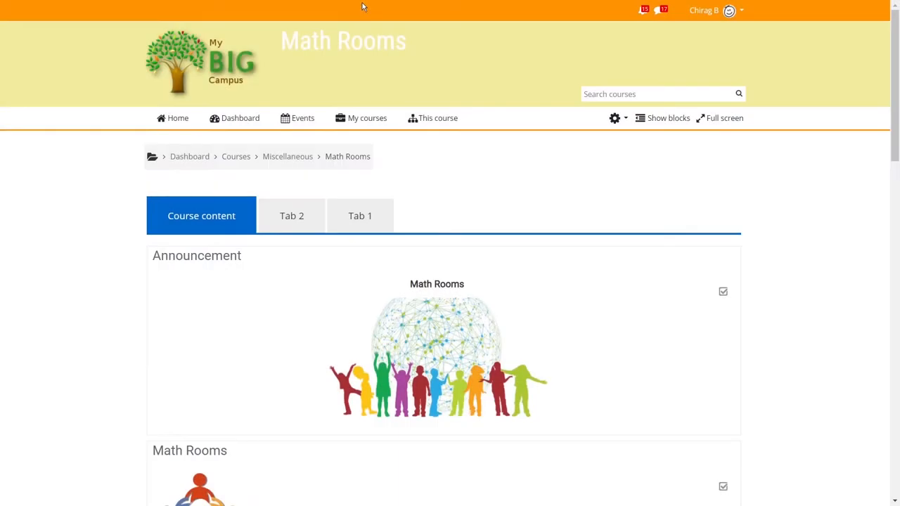
Scroll the Math Rooms page down to the Mathemagicians, Artithmasters, Number Ninjas and Meeting Room links.
scroll(down, 3)
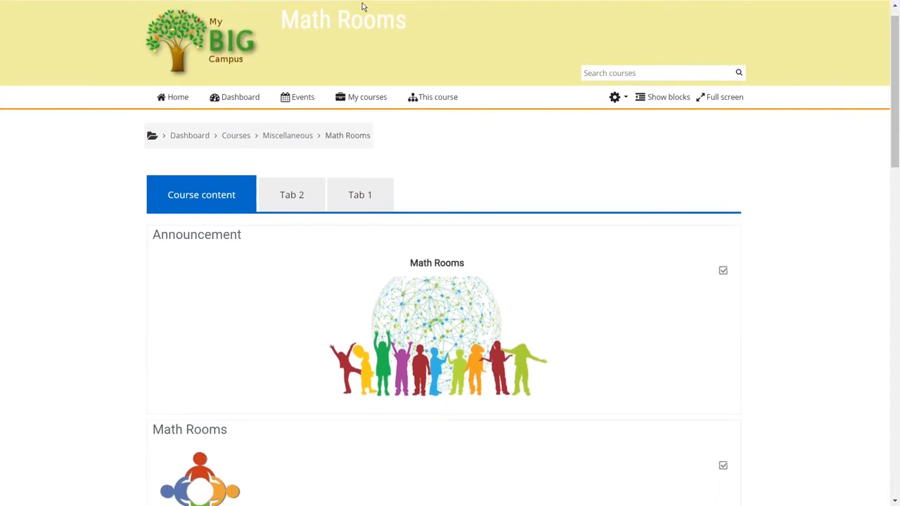
scroll(down, 3)
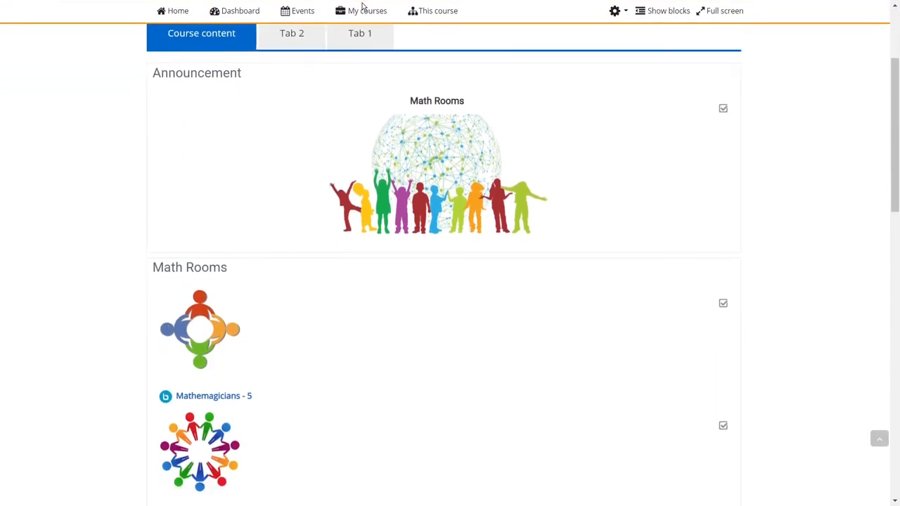
scroll(down, 3)
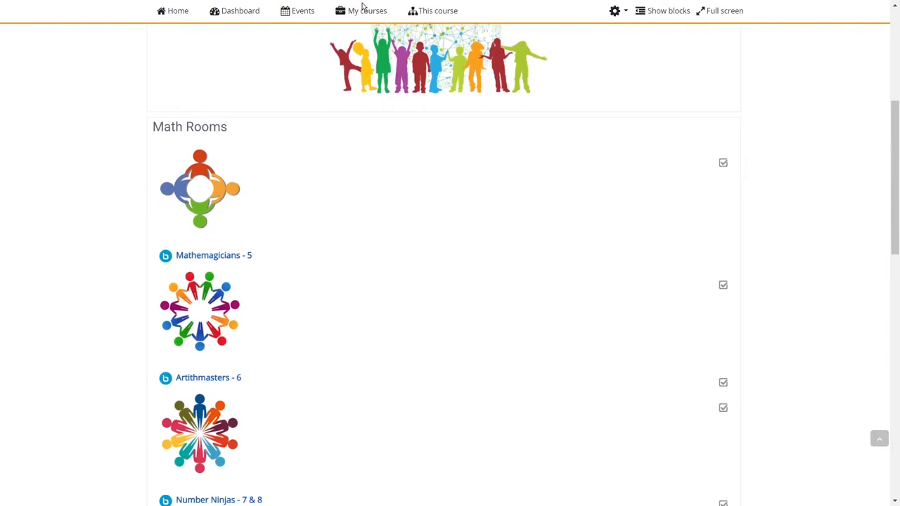
scroll(down, 3)
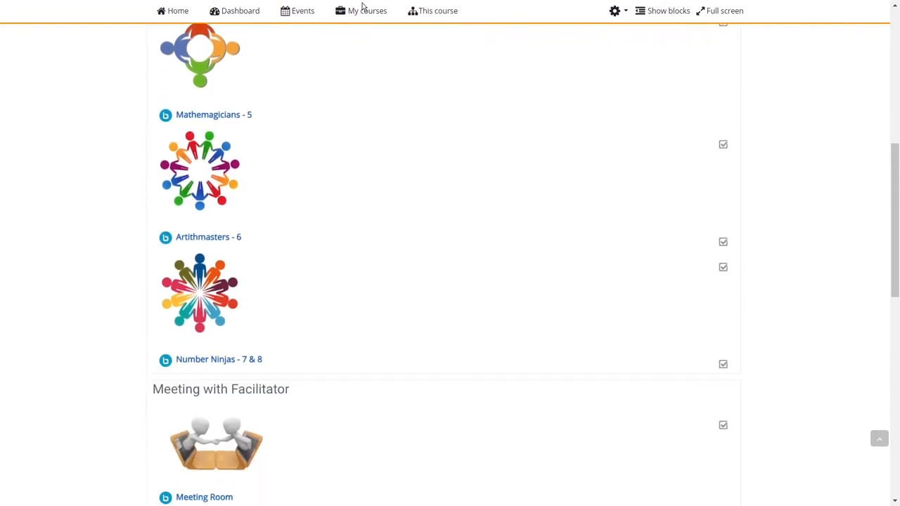